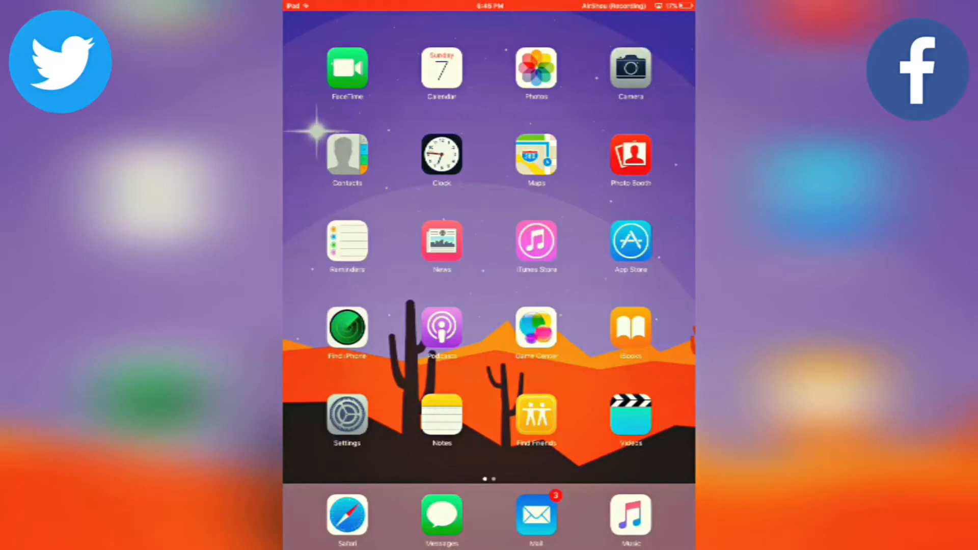
# Search the App Store for 'insh' including iPhone apps, then return to the home screen
pyautogui.click(630, 243)
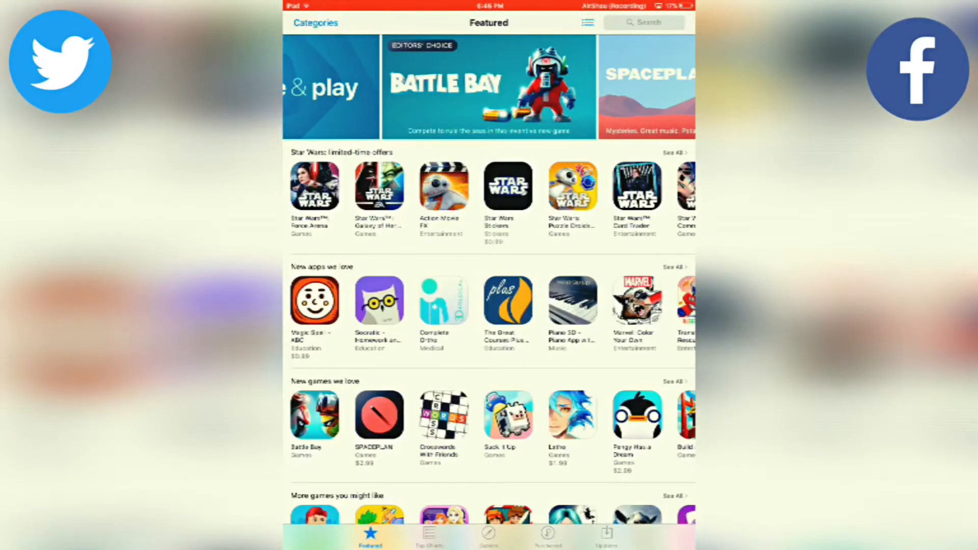
pyautogui.click(643, 23)
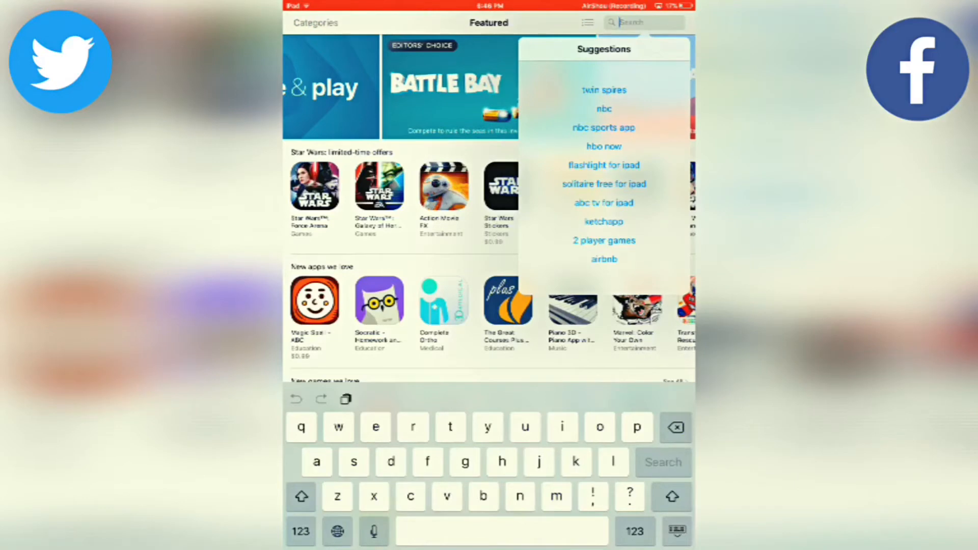
pyautogui.write('inshot')
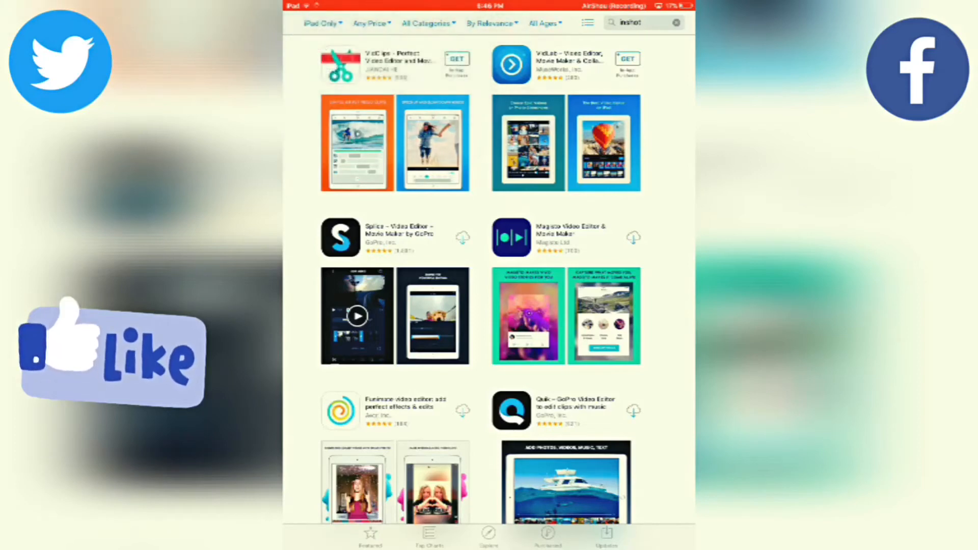
pyautogui.click(322, 24)
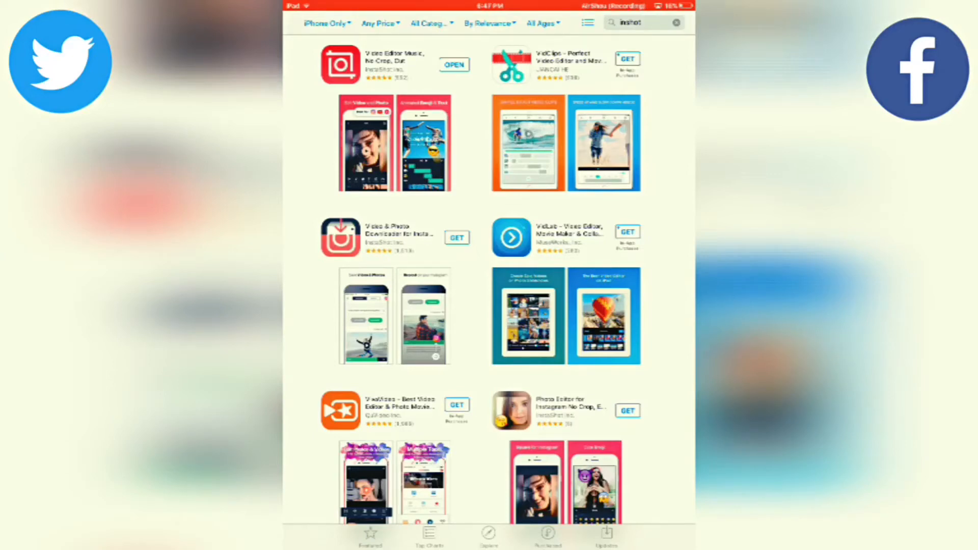
pyautogui.click(341, 64)
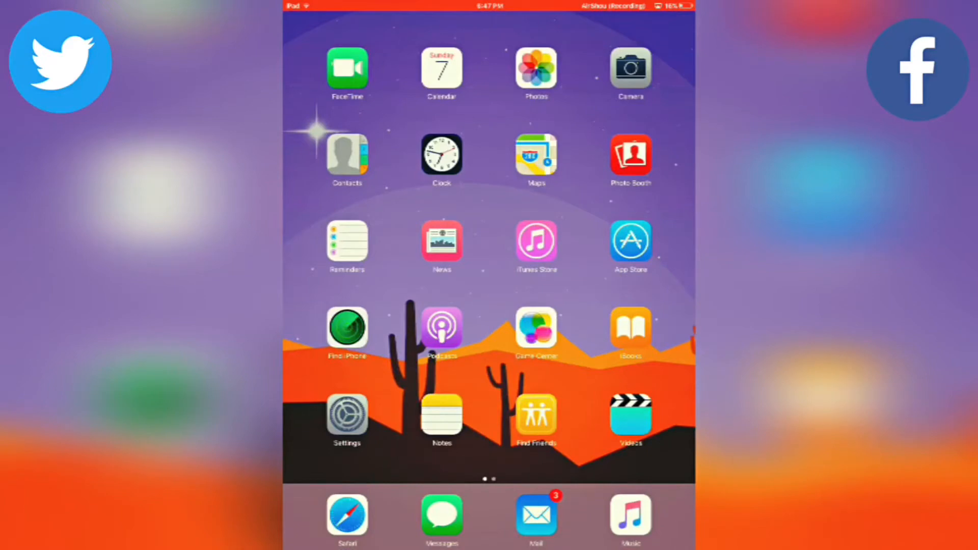
# Launch InShot from the Editors folder on the second home page
pyautogui.hscroll(-3)
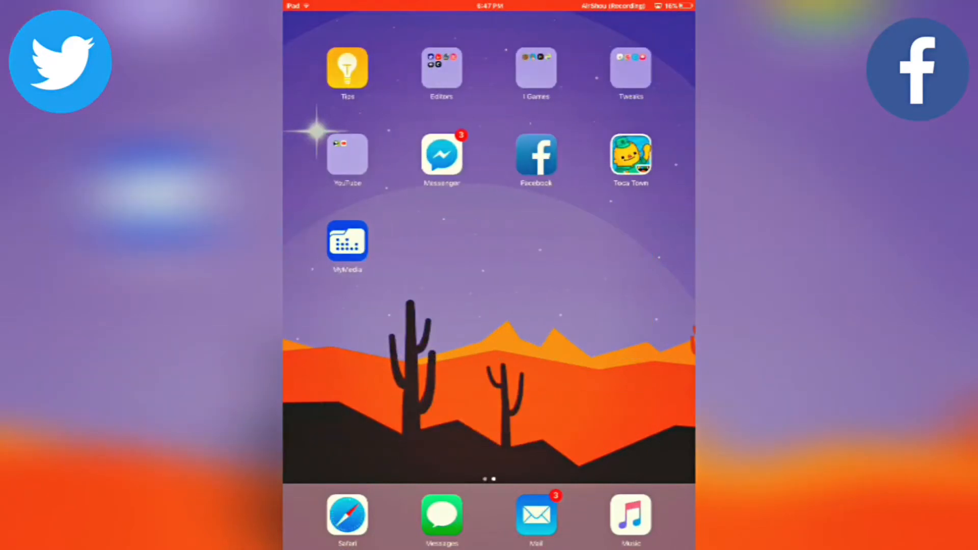
pyautogui.click(441, 69)
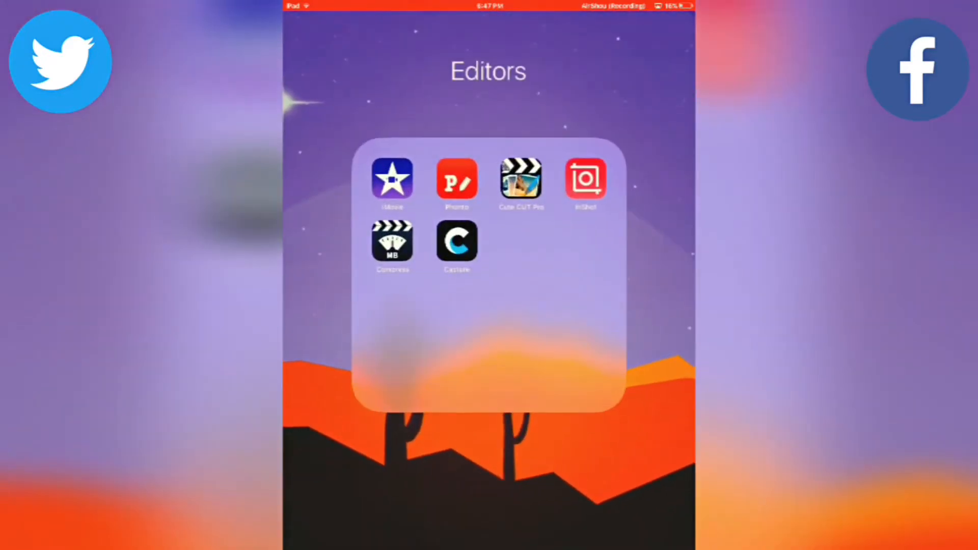
pyautogui.click(584, 182)
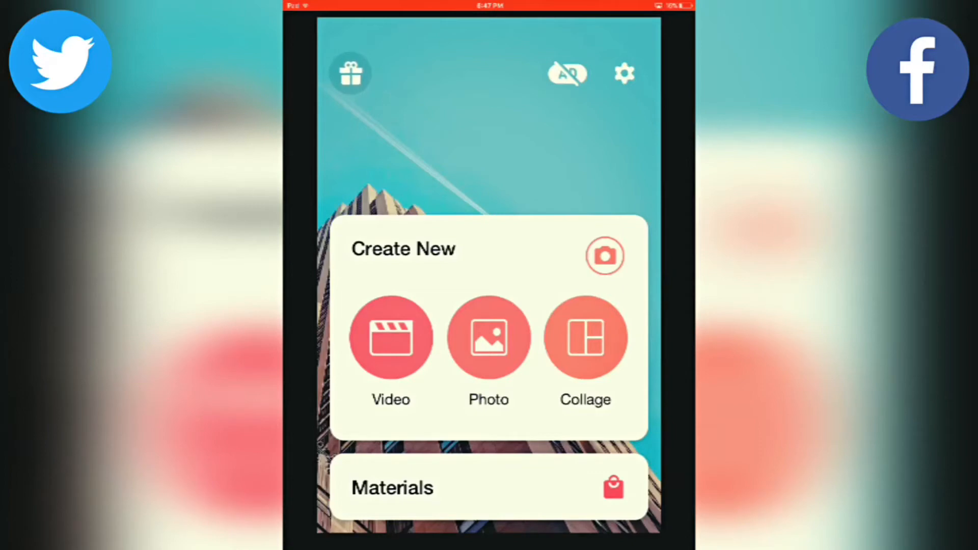
# Create a new video project using the 15-second iPad screen recording clip
pyautogui.click(390, 337)
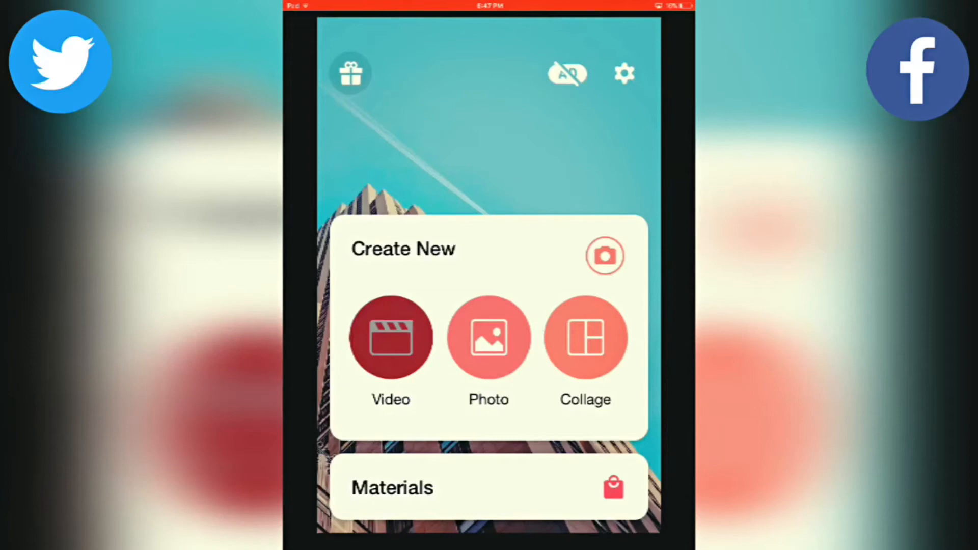
pyautogui.click(390, 337)
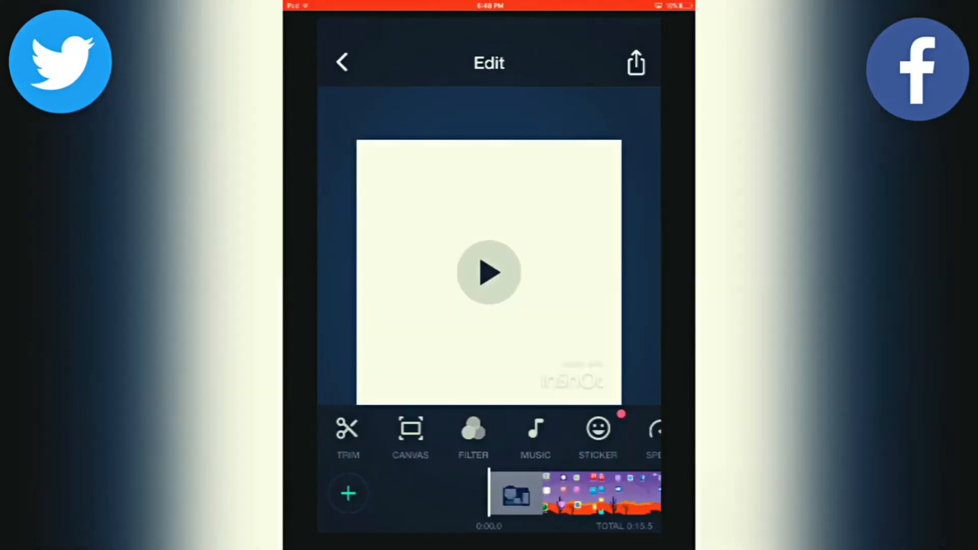
pyautogui.click(488, 272)
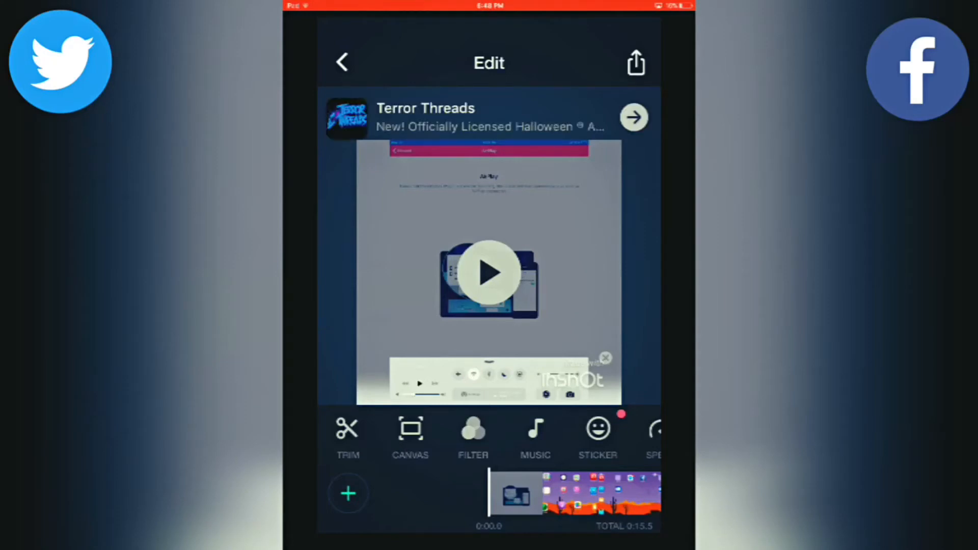
# Set the canvas to widescreen 16:9 with blurred background bars and confirm
pyautogui.click(411, 434)
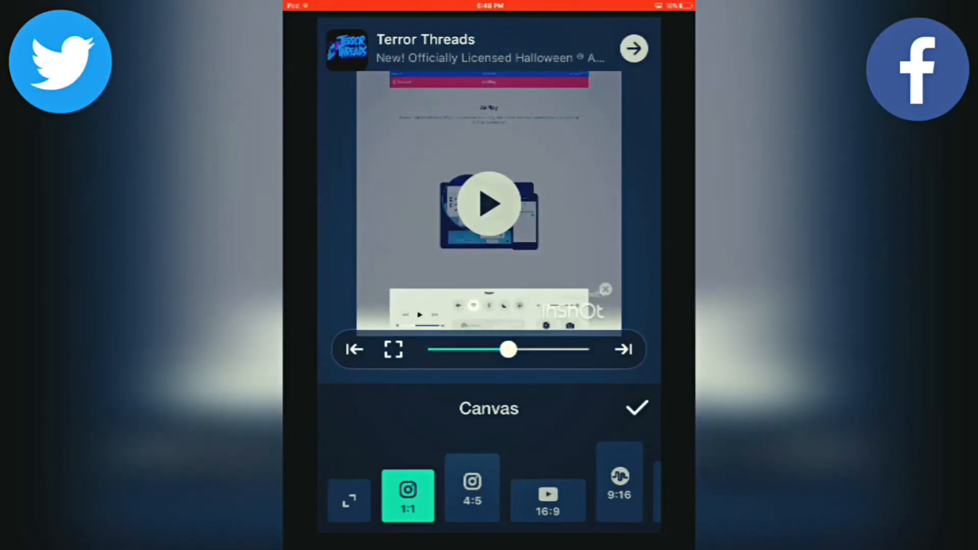
pyautogui.hscroll(-3)
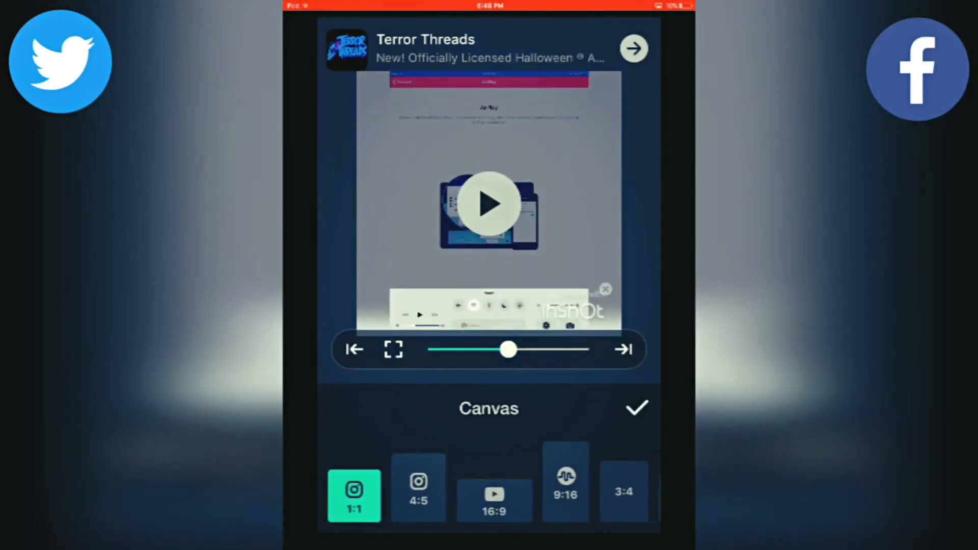
pyautogui.hscroll(-3)
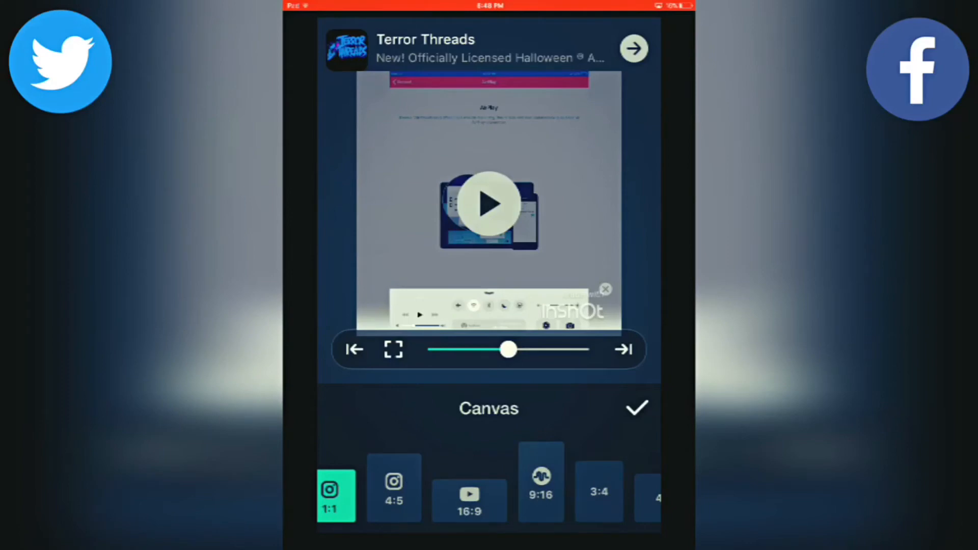
pyautogui.click(468, 499)
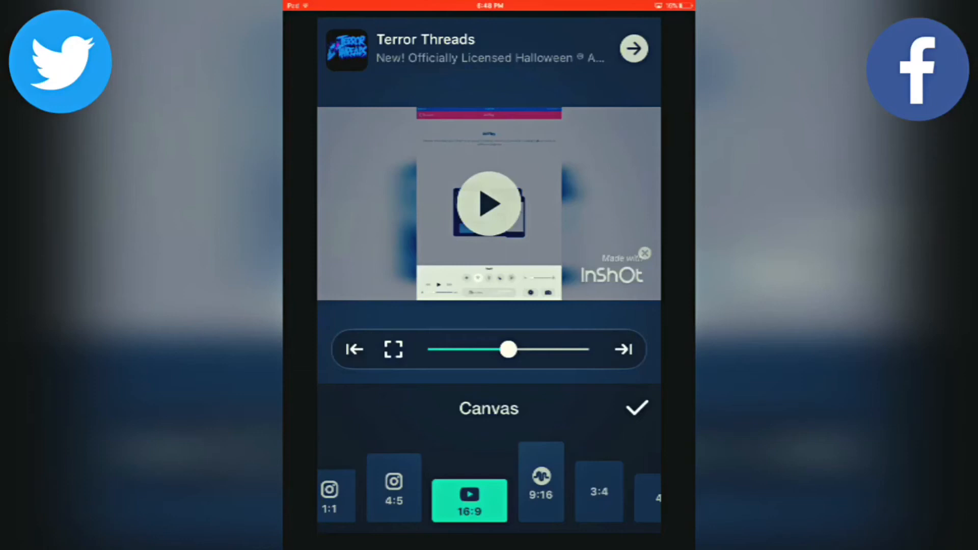
pyautogui.click(489, 205)
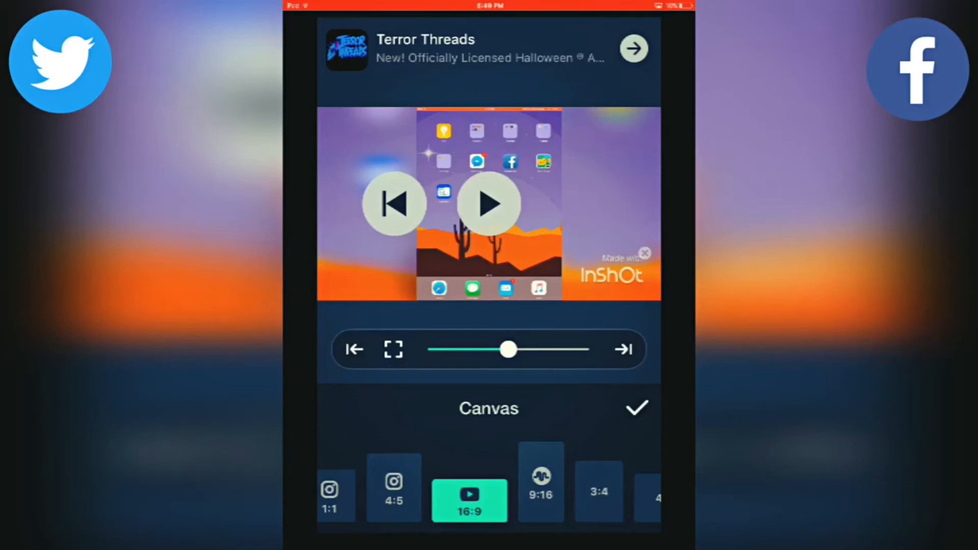
pyautogui.click(646, 252)
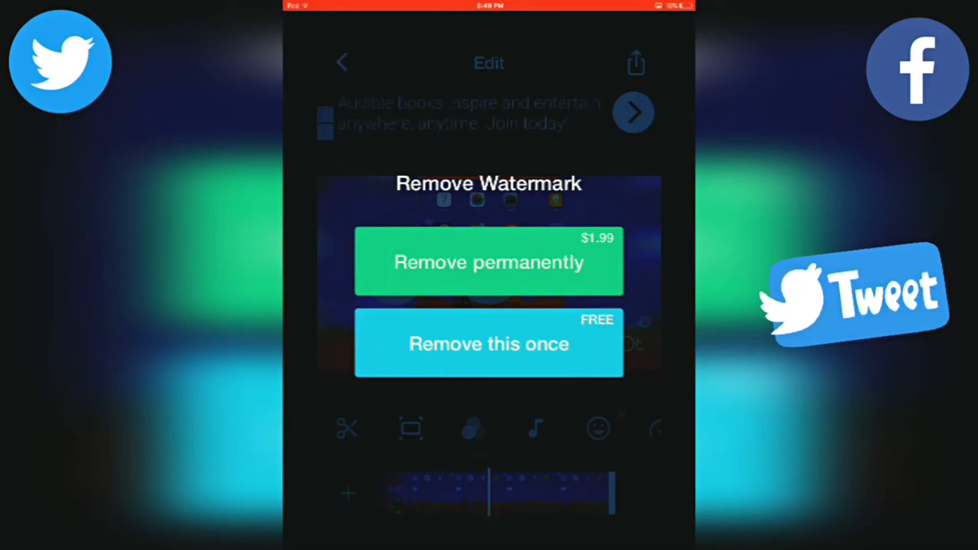
# Remove the watermark once for free, rewind the clip, and check the filter panel without changes
pyautogui.click(488, 343)
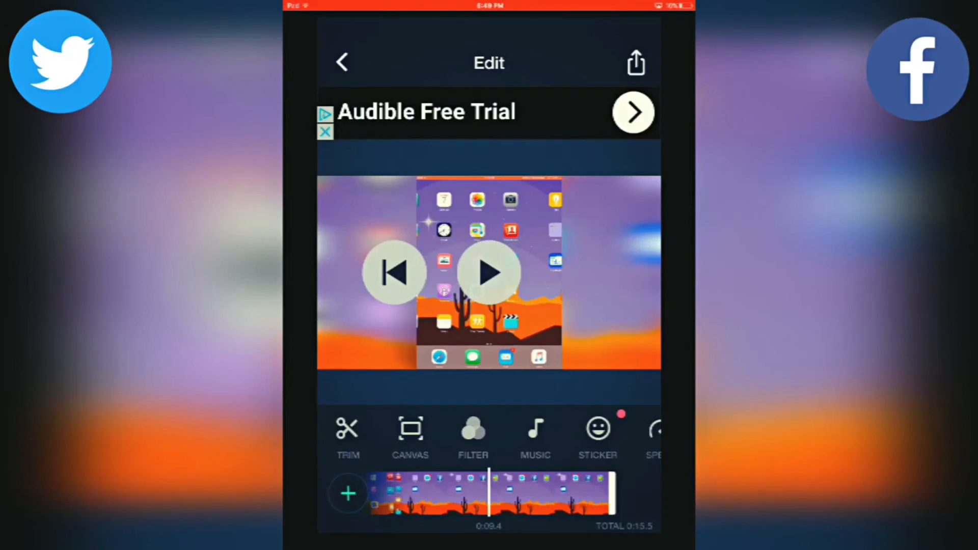
pyautogui.click(489, 272)
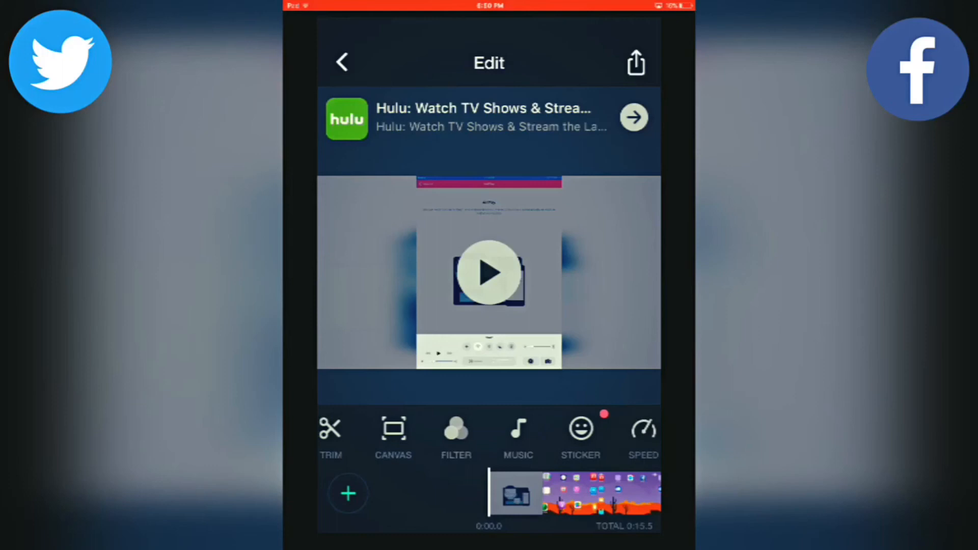
pyautogui.click(455, 434)
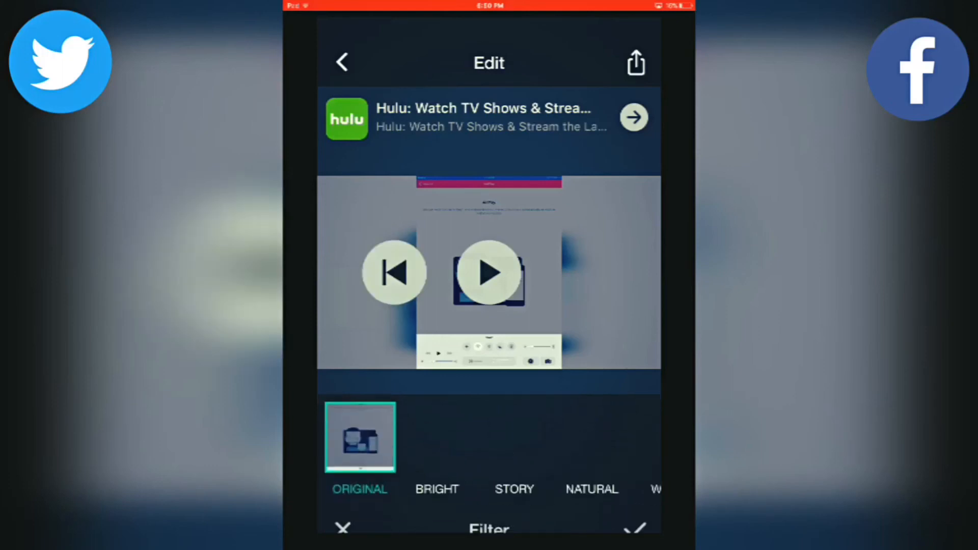
pyautogui.click(343, 526)
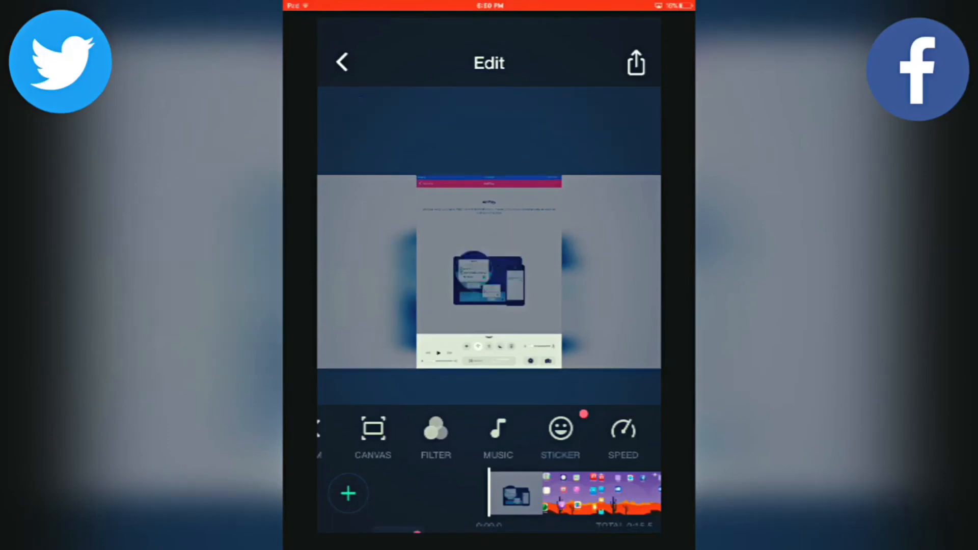
# Browse the sticker library and the sticker store, returning to the emoji sticker panel
pyautogui.click(559, 429)
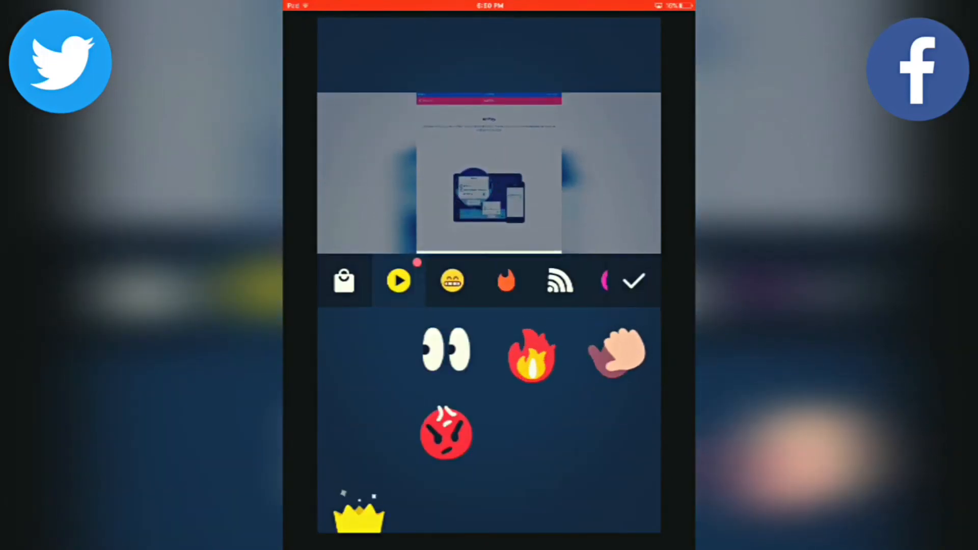
pyautogui.scroll(-3)
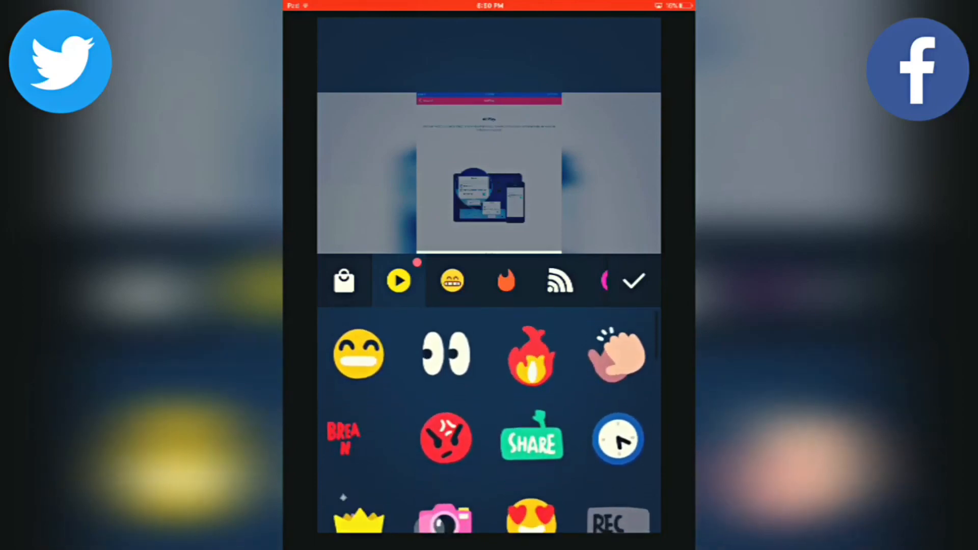
pyautogui.click(343, 280)
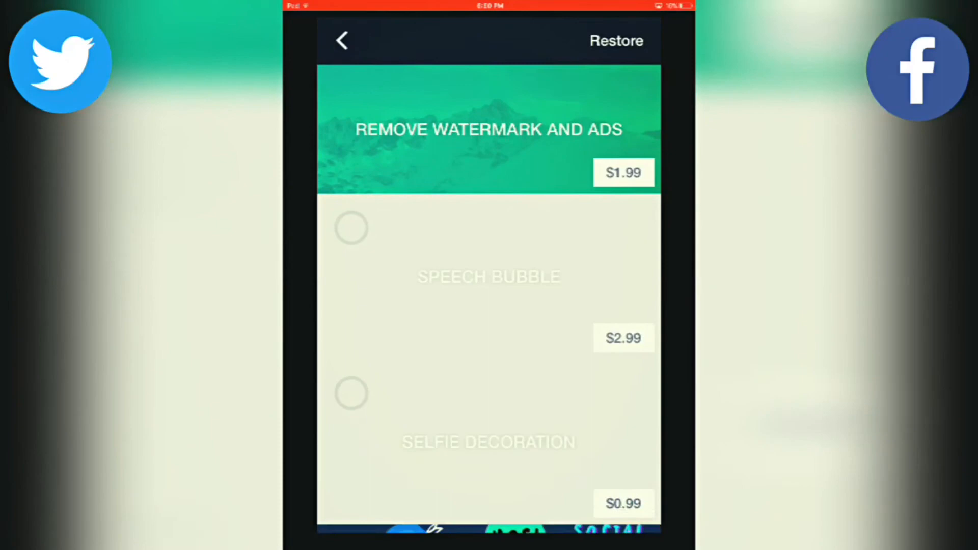
pyautogui.click(341, 40)
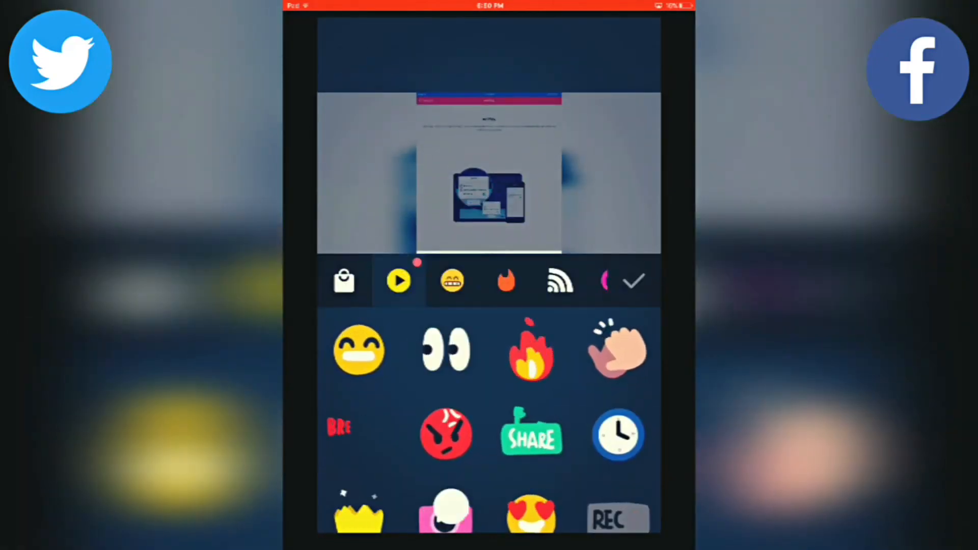